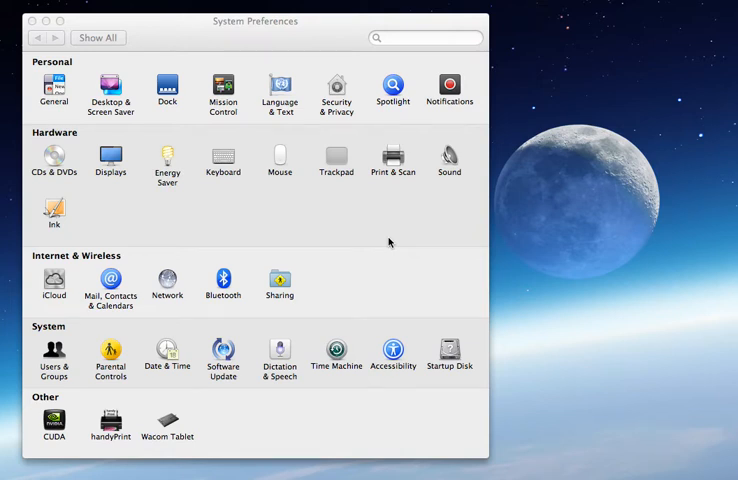
mouse_move(379, 293)
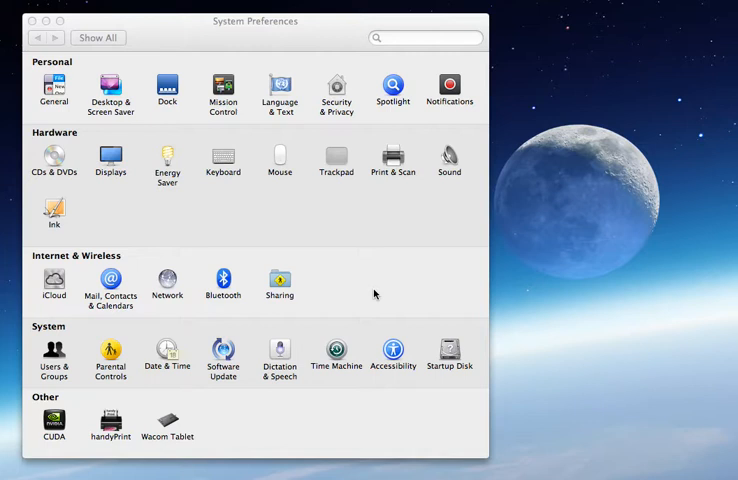
mouse_move(366, 295)
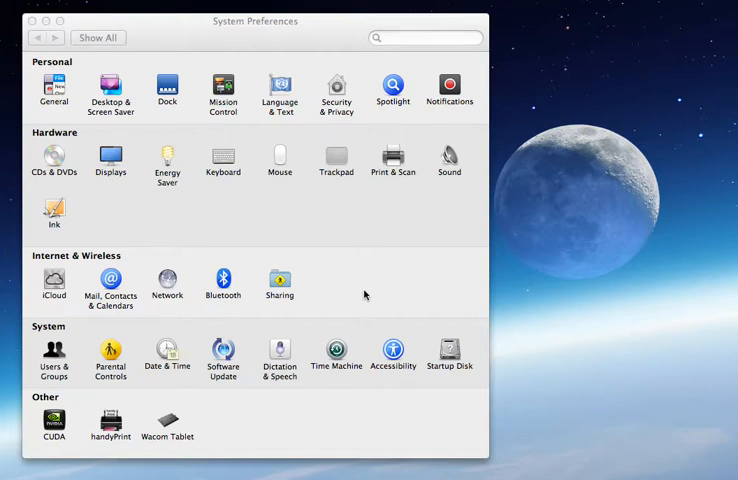
mouse_move(336, 236)
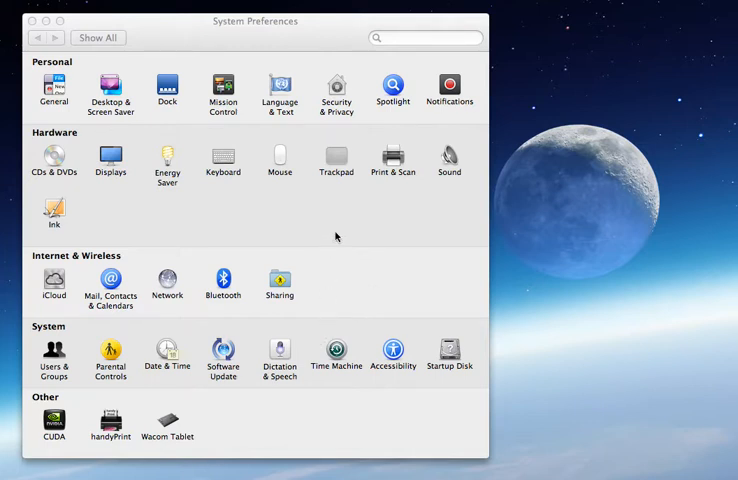
- Open the Print & Scan pane showing the idle HP Officejet Pro 8600
left_click(392, 160)
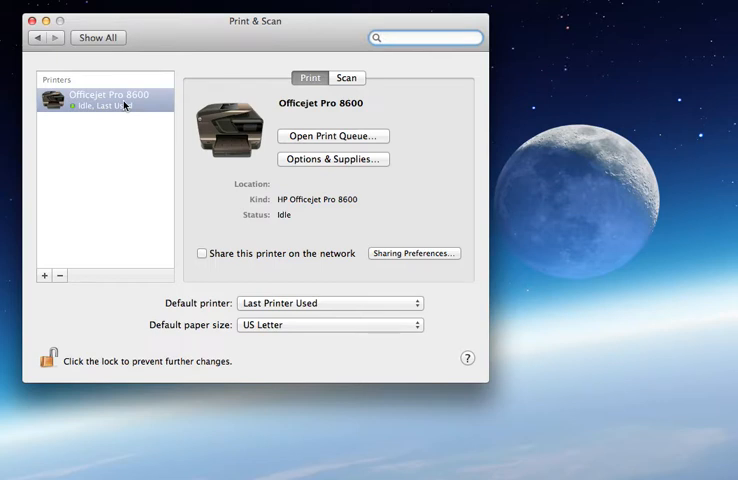
mouse_move(128, 112)
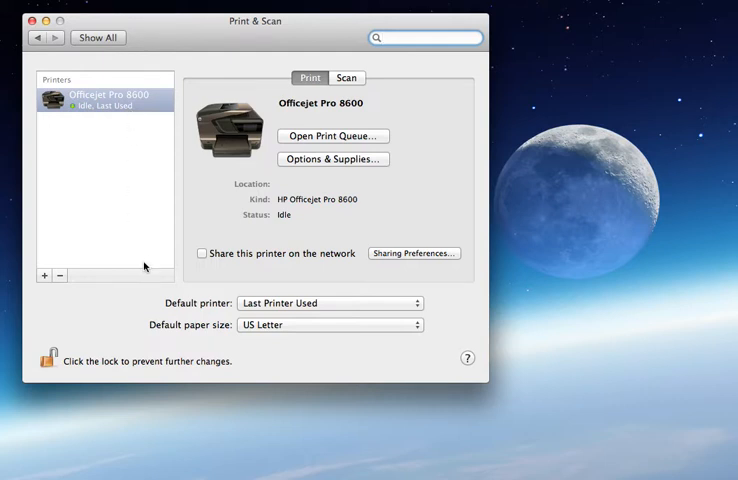
- Add a printer named 'Officejet Pro 8600 Landscape' using the HP Officejet Pro 8600 driver
left_click(44, 275)
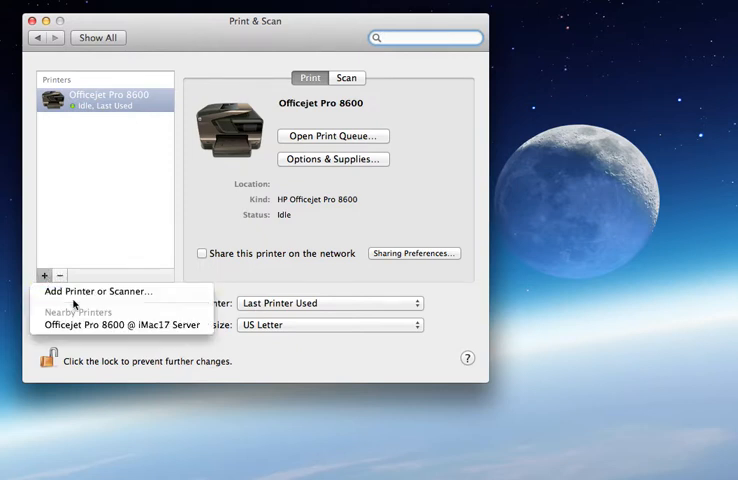
left_click(91, 291)
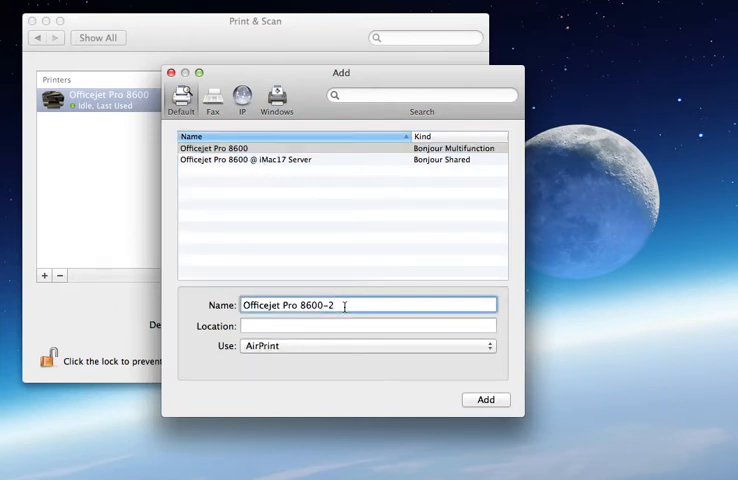
key("Backspace")
type(" Landscape")
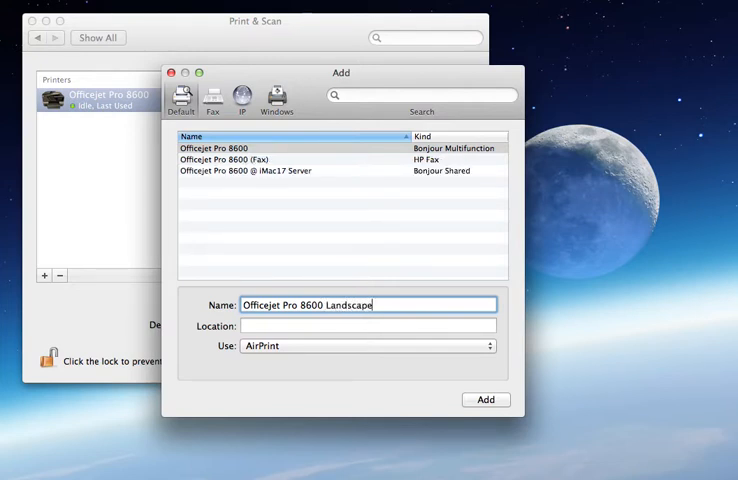
left_click(367, 345)
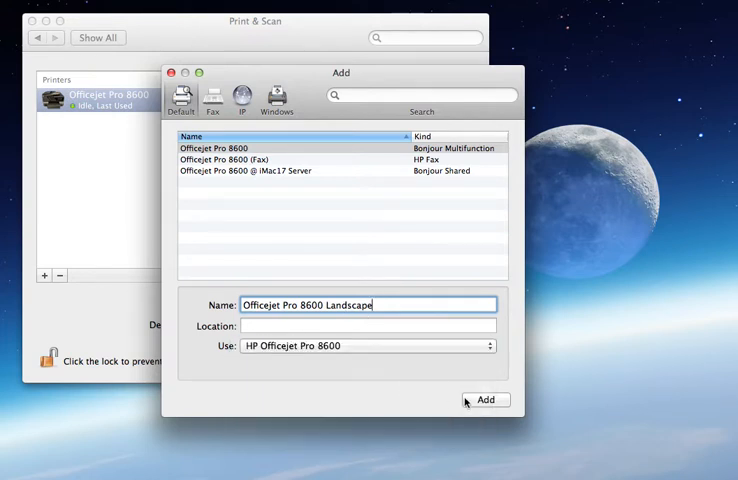
left_click(485, 399)
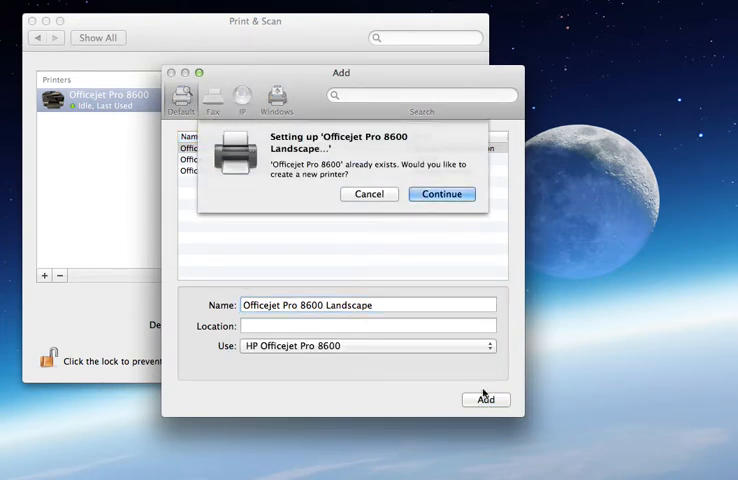
left_click(441, 194)
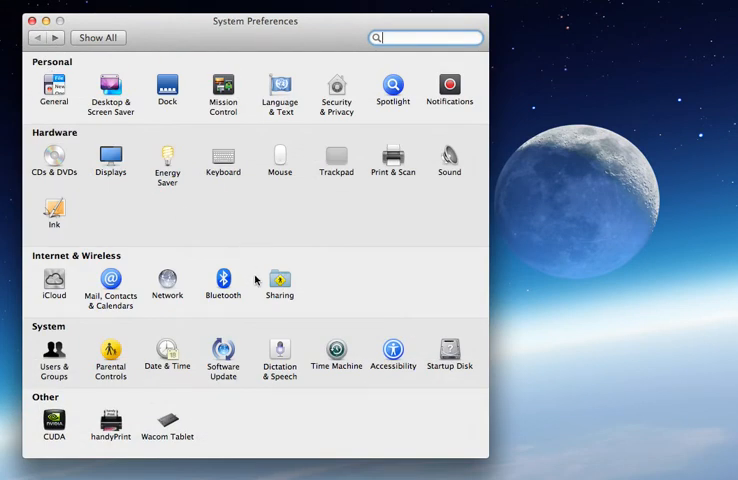
- Open handyPrint preferences listing both Officejet printers as advertised
double_click(111, 420)
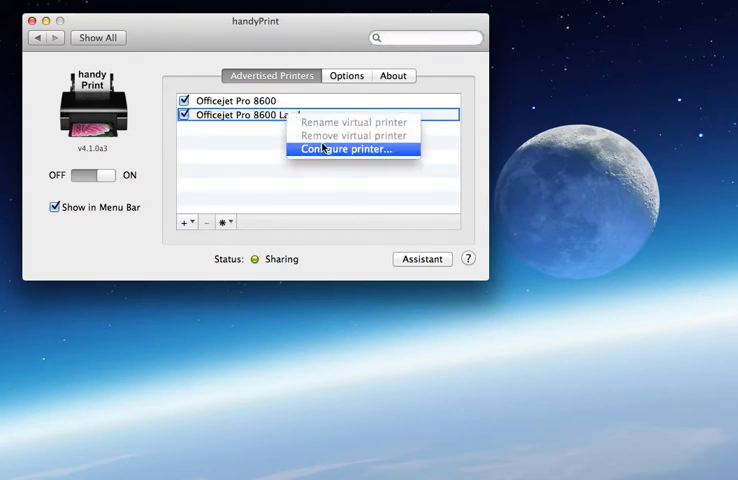
- Bring up print settings for the Officejet Pro 8600 Landscape entry
left_click(348, 148)
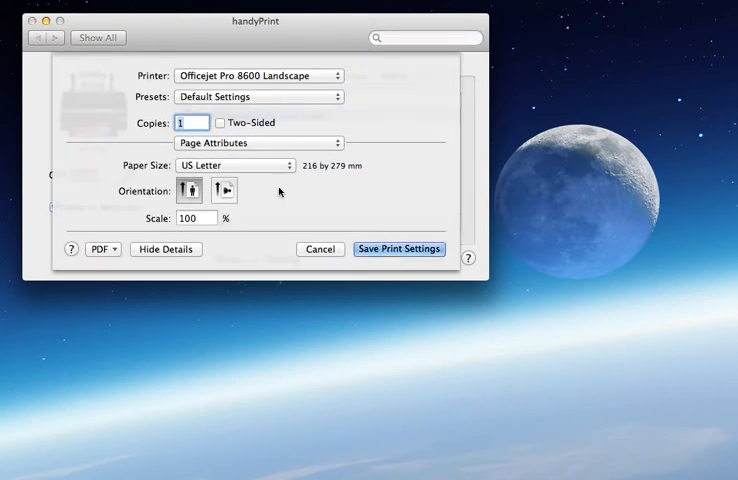
- Set Officejet Pro 8600 Landscape to landscape orientation and show the settings section list
left_click(224, 189)
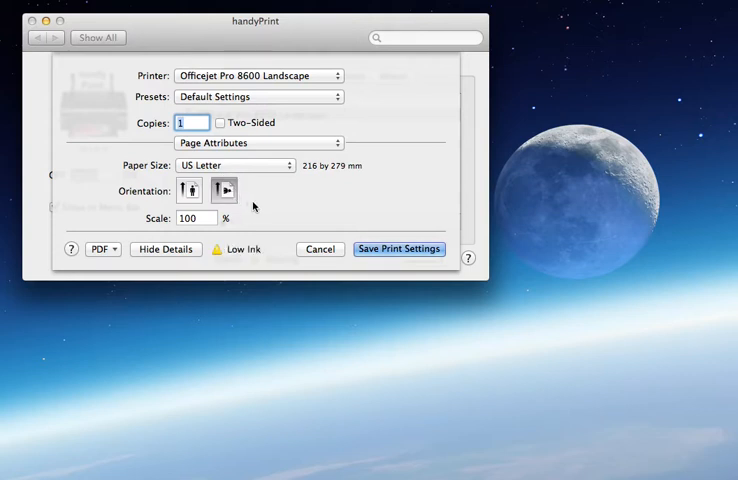
mouse_move(288, 164)
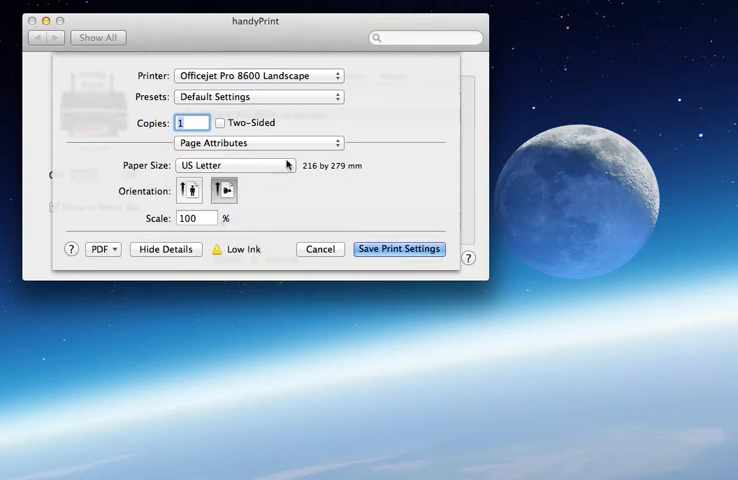
left_click(256, 142)
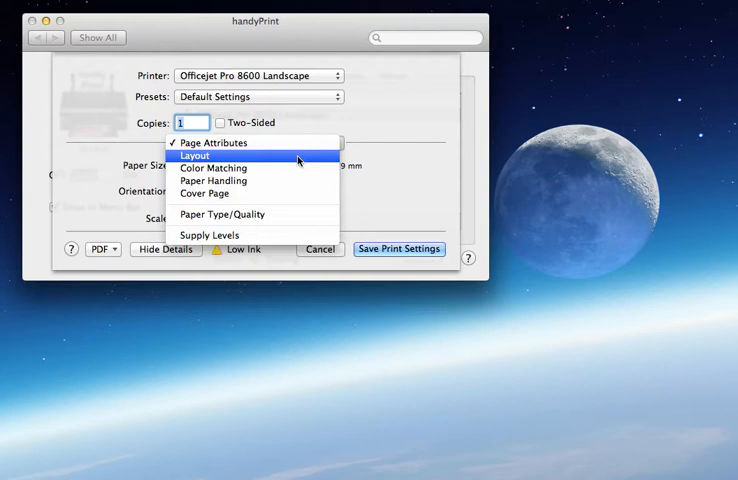
- Set Layout to 2 pages per sheet with a single hairline border, and save
left_click(197, 155)
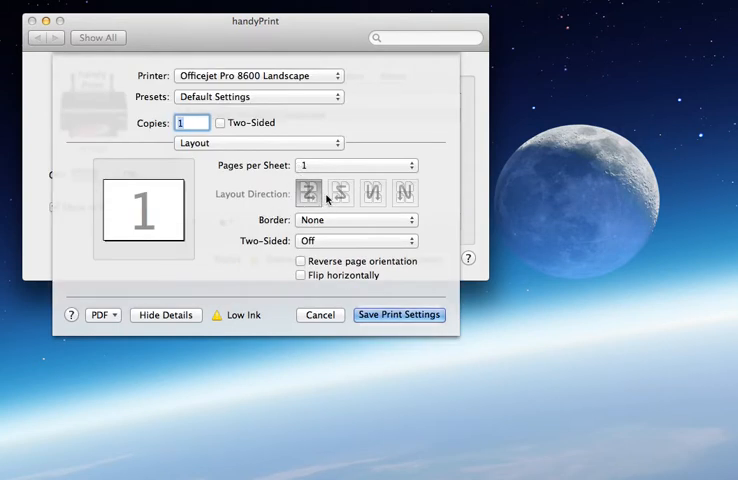
left_click(355, 165)
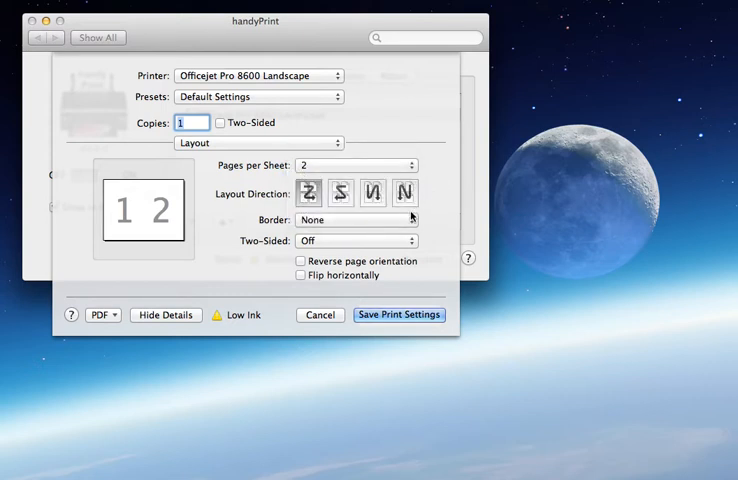
left_click(355, 219)
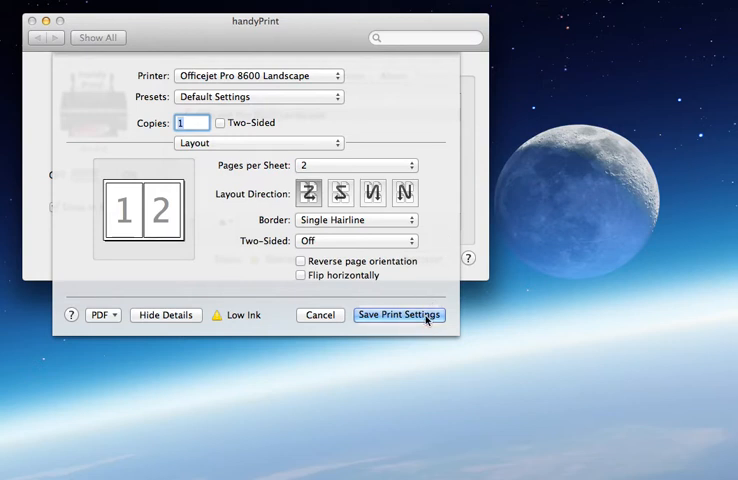
left_click(398, 315)
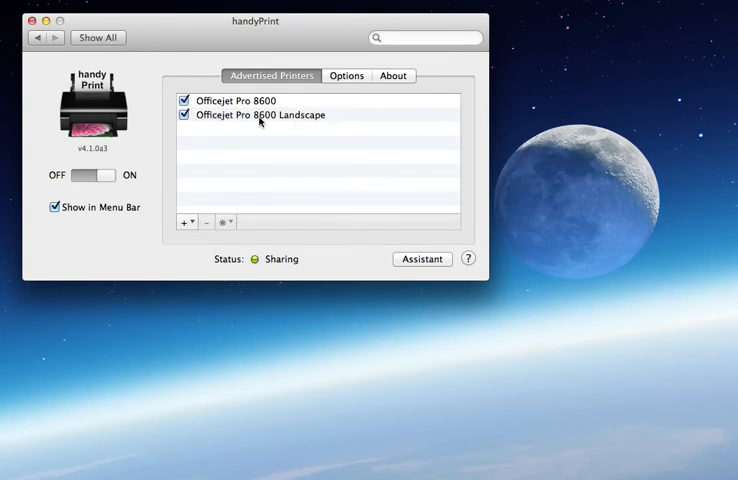
mouse_move(270, 125)
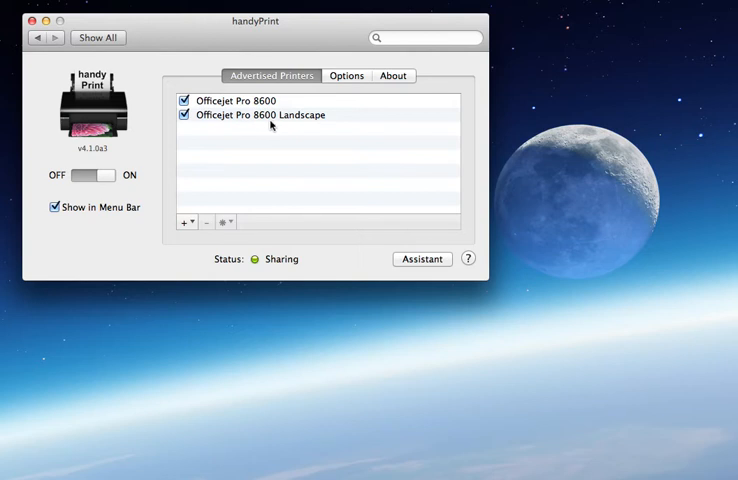
mouse_move(303, 123)
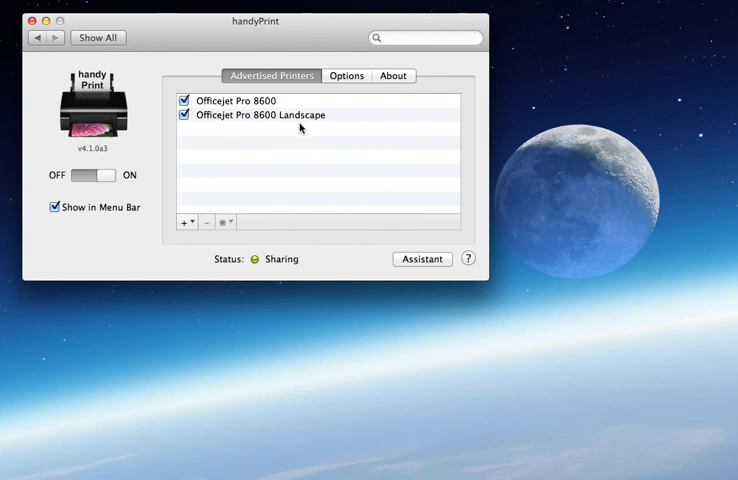
mouse_move(297, 137)
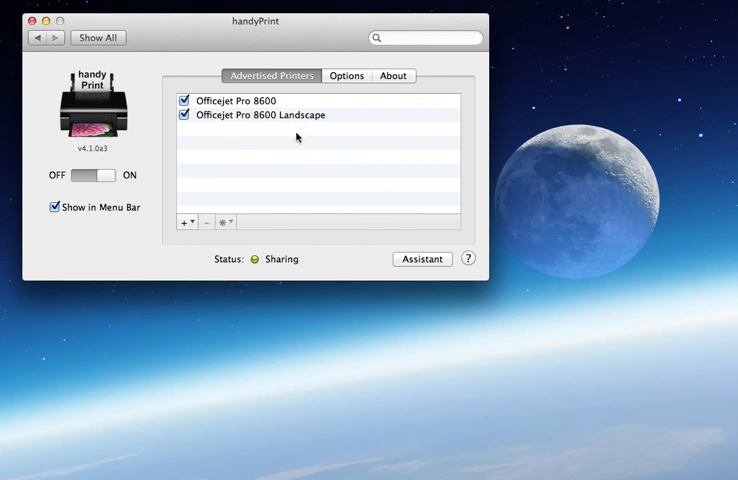